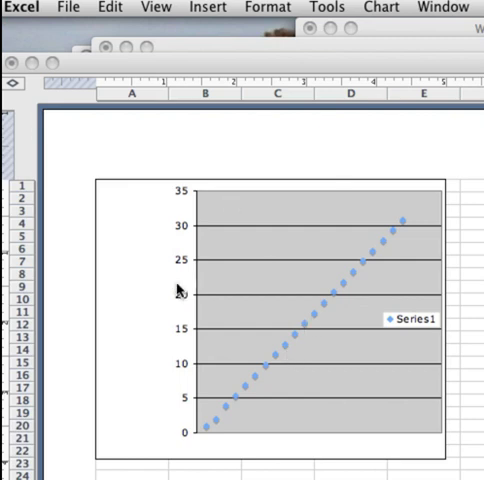
{"action": "mouse_move", "coordinate": [255, 310]}
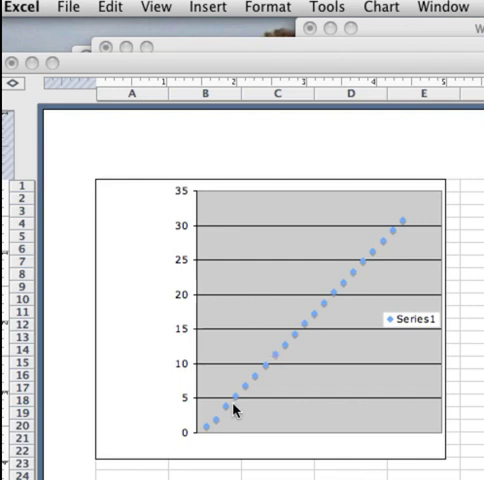
{"action": "mouse_move", "coordinate": [419, 345]}
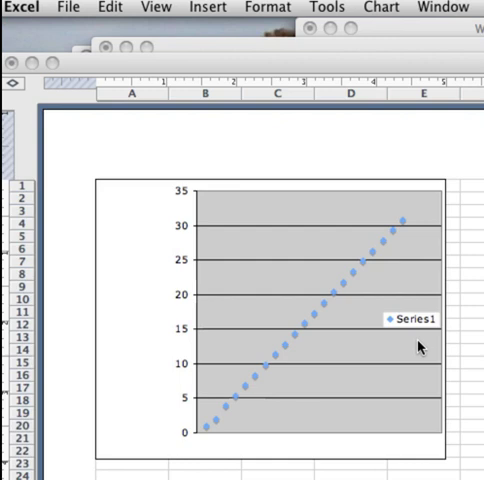
{"action": "mouse_move", "coordinate": [199, 284]}
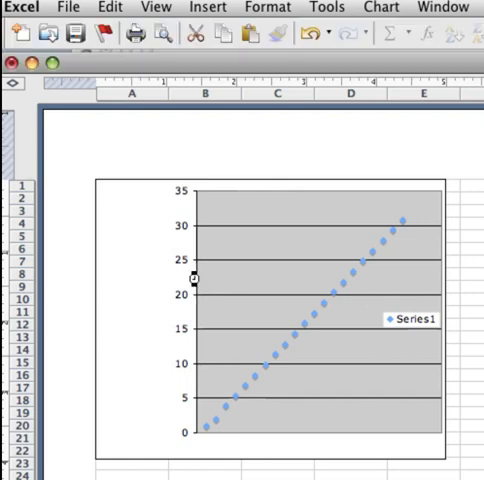
Select the scatter chart's vertical Value (Y) axis
{"action": "left_click", "coordinate": [198, 285]}
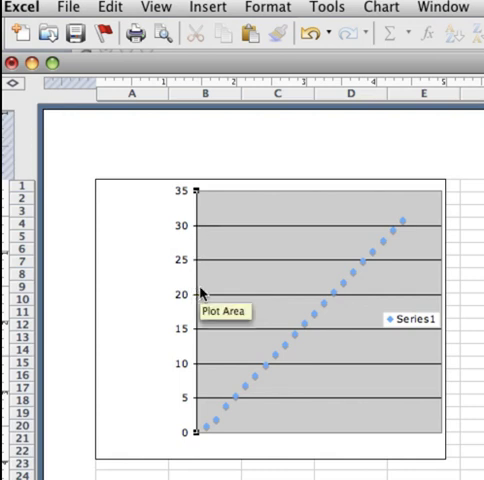
{"action": "mouse_move", "coordinate": [197, 220]}
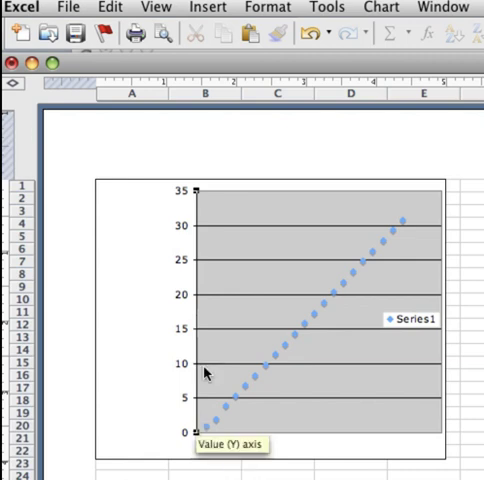
{"action": "left_click", "coordinate": [266, 8]}
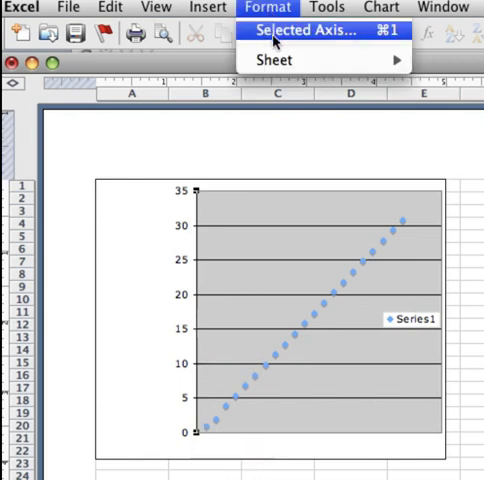
Open the Format Axis dialog for the selected value axis
{"action": "left_click", "coordinate": [309, 29]}
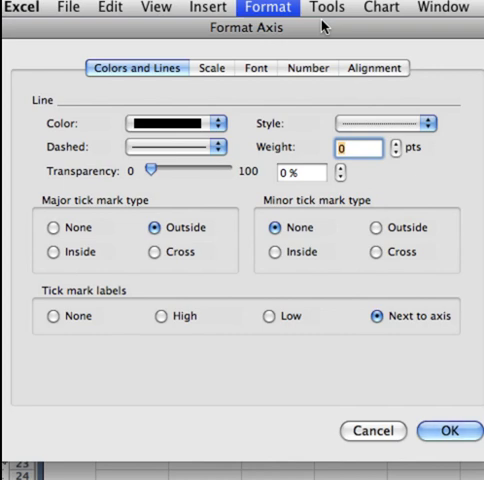
Turn on Logarithmic scale on the Scale tab and apply it
{"action": "left_click", "coordinate": [212, 68]}
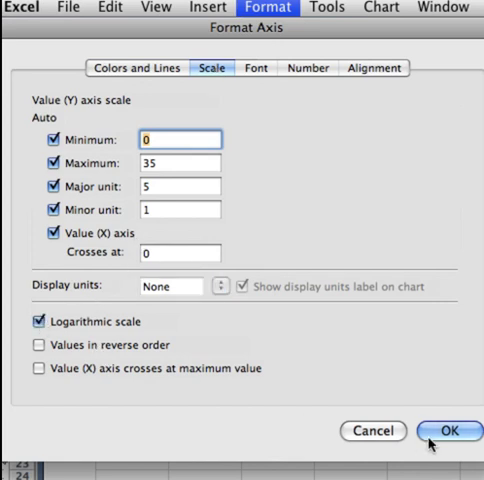
{"action": "left_click", "coordinate": [447, 432]}
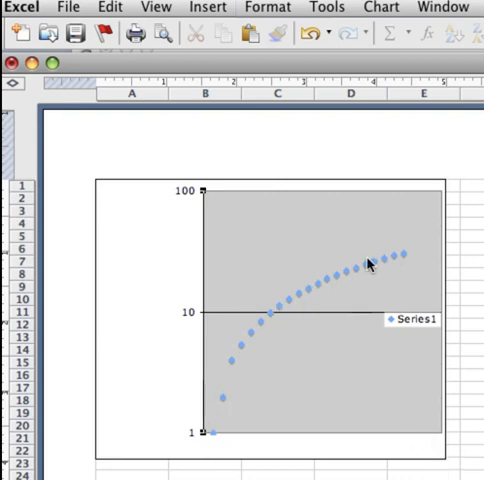
{"action": "mouse_move", "coordinate": [256, 332]}
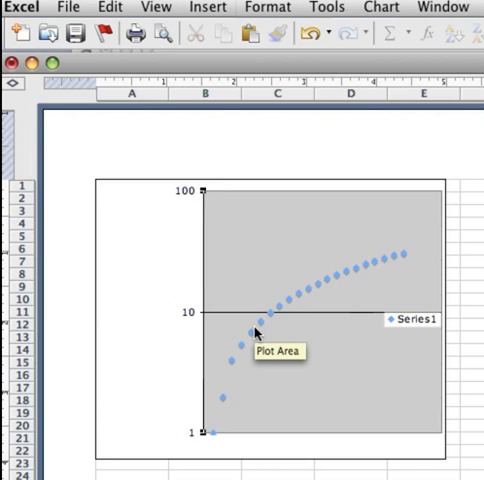